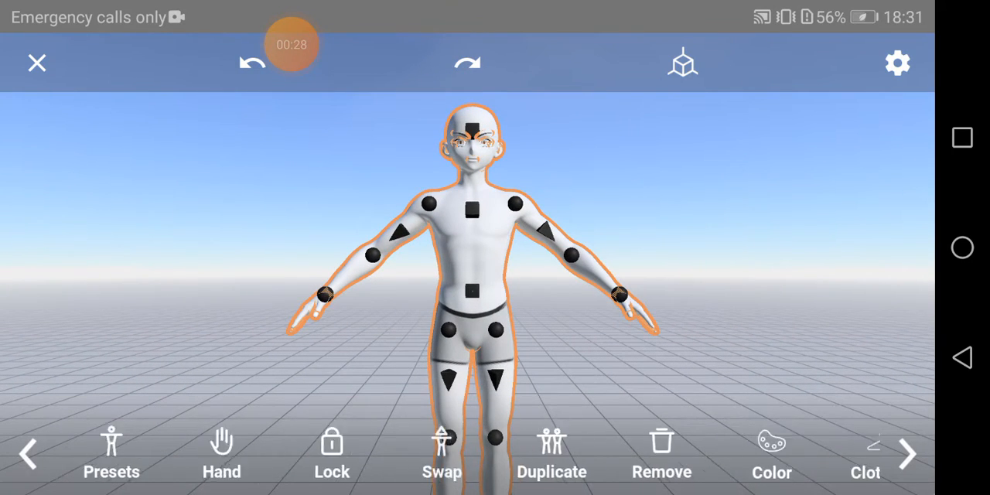
# - Swap the mannequin for the female anime body and scroll to the hairstyle options
pyautogui.click(111, 452)
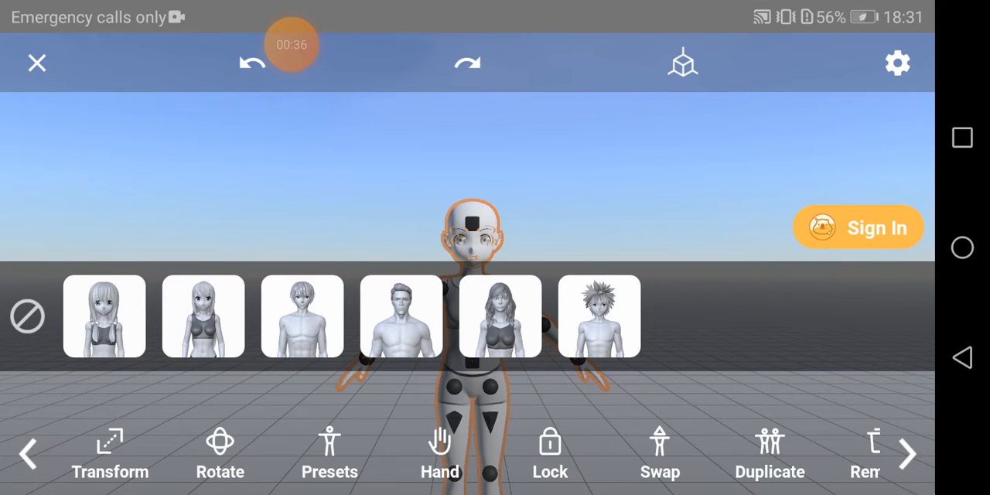
pyautogui.hscroll(-3)
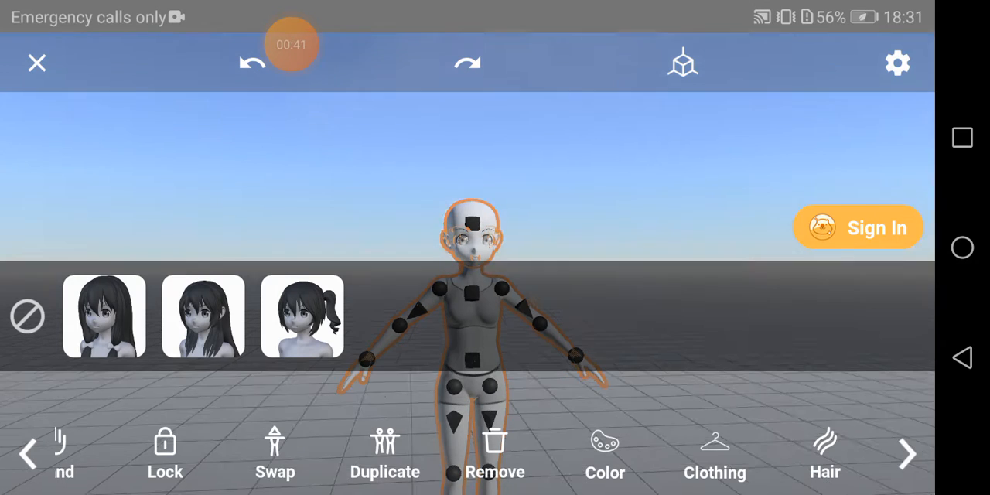
# - Apply the third hairstyle thumbnail: short hair with a side ponytail
pyautogui.click(302, 316)
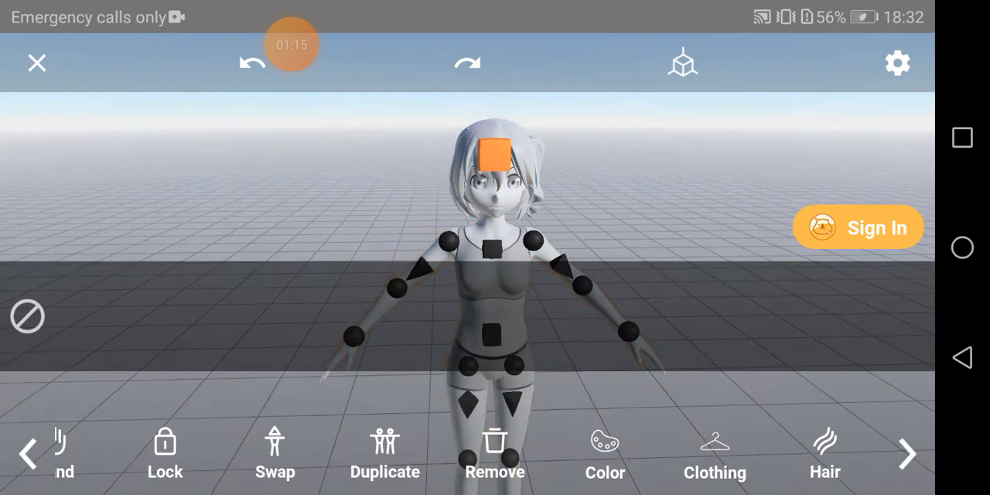
# - Tint the hair with a pale yellow swatch from the Skin Presets palette
pyautogui.click(825, 449)
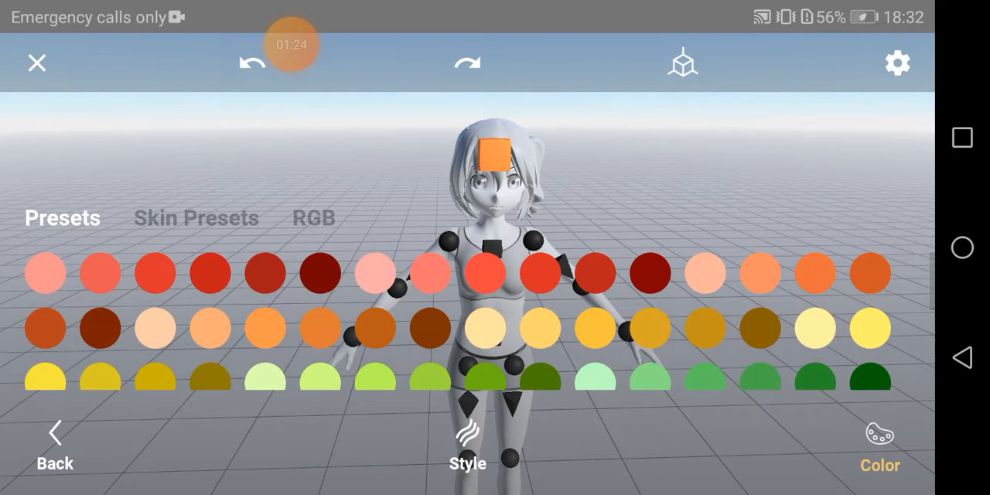
pyautogui.click(196, 218)
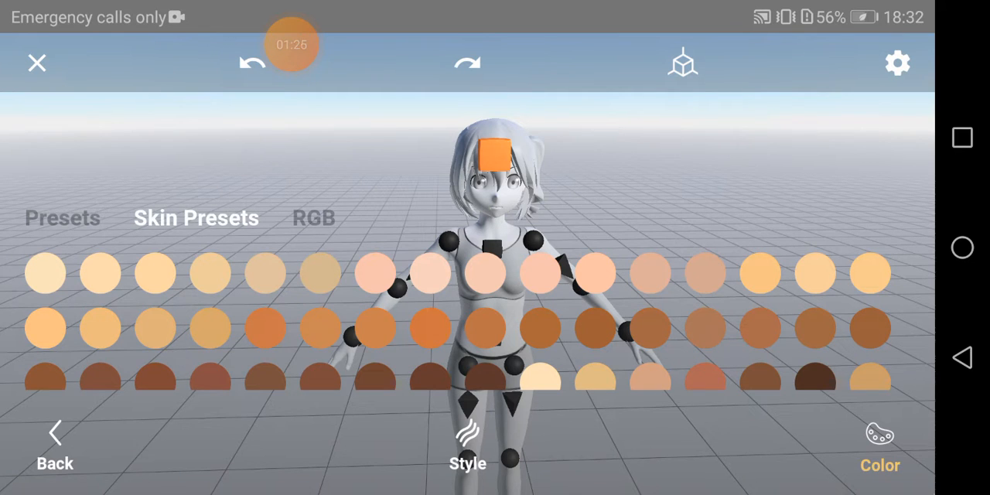
pyautogui.click(62, 217)
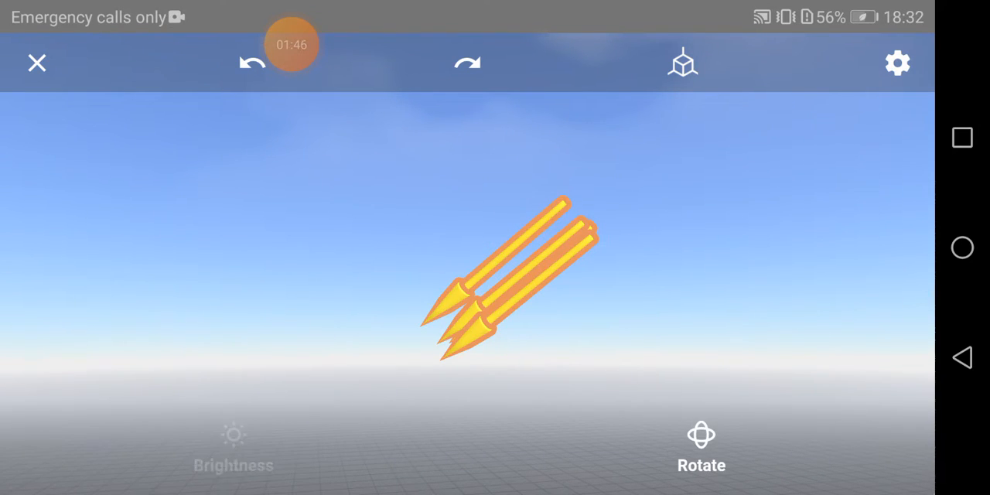
# - Set direct light to full, ambient light to about half, and rotate the light angle
pyautogui.click(232, 444)
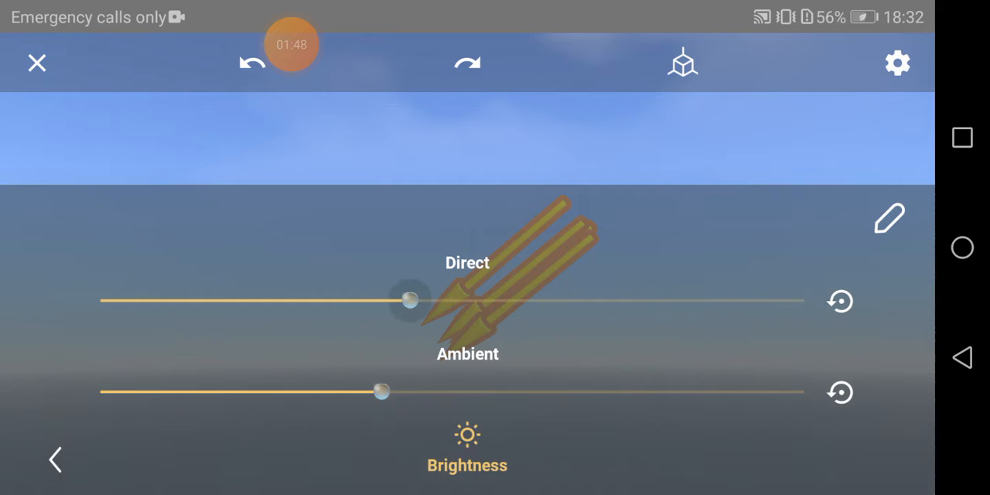
pyautogui.moveTo(410, 300); pyautogui.dragTo(804, 300)
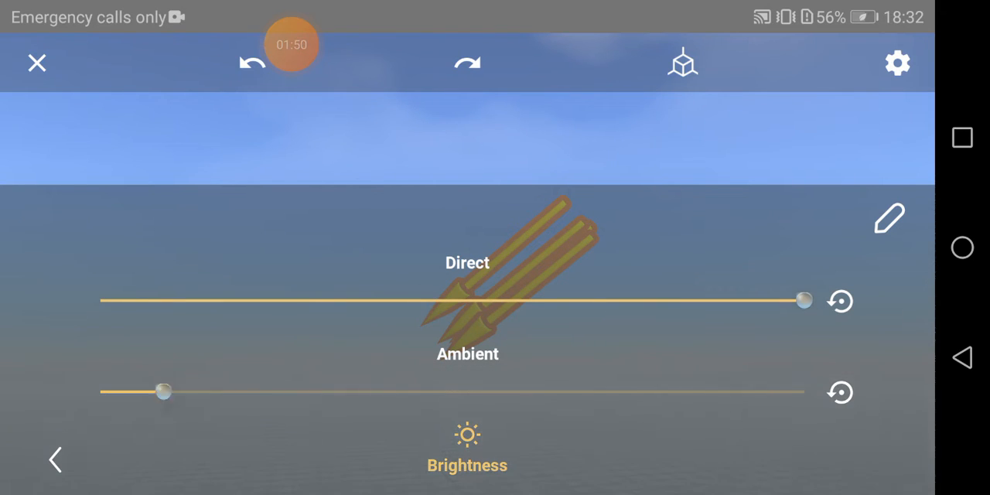
pyautogui.moveTo(800, 300); pyautogui.dragTo(100, 300)
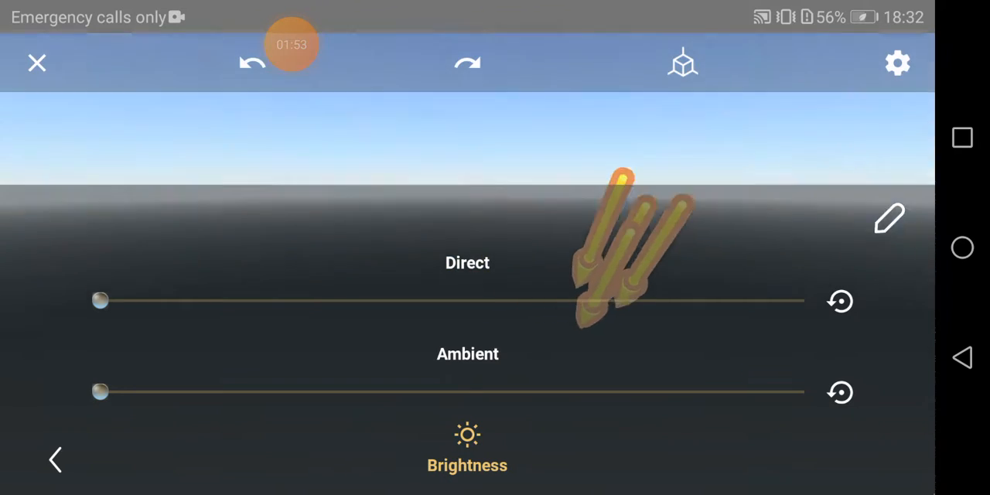
pyautogui.moveTo(101, 301); pyautogui.dragTo(742, 300)
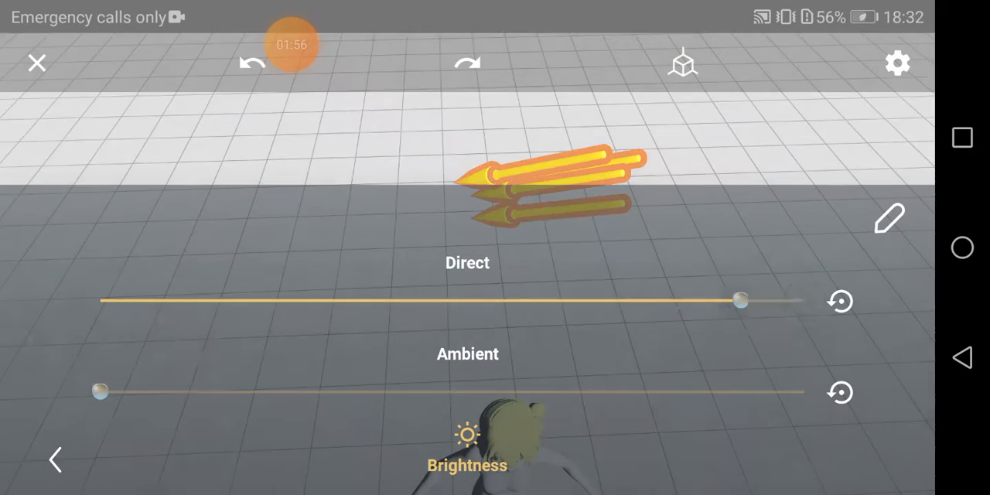
pyautogui.moveTo(99, 392); pyautogui.dragTo(441, 392)
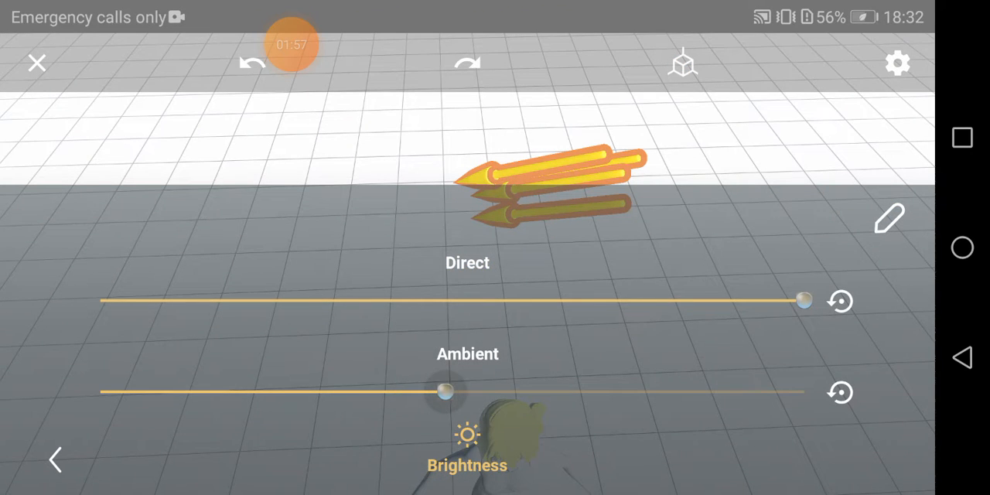
pyautogui.moveTo(802, 301); pyautogui.dragTo(478, 301)
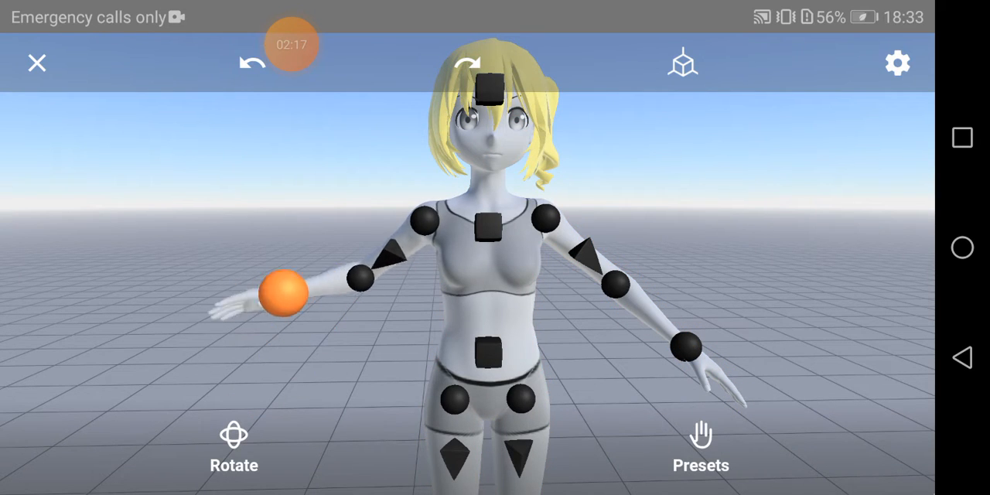
# - Lower both arms from the T-pose so the hands rest beside her hips, selecting one hand
pyautogui.moveTo(281, 290); pyautogui.dragTo(336, 290)
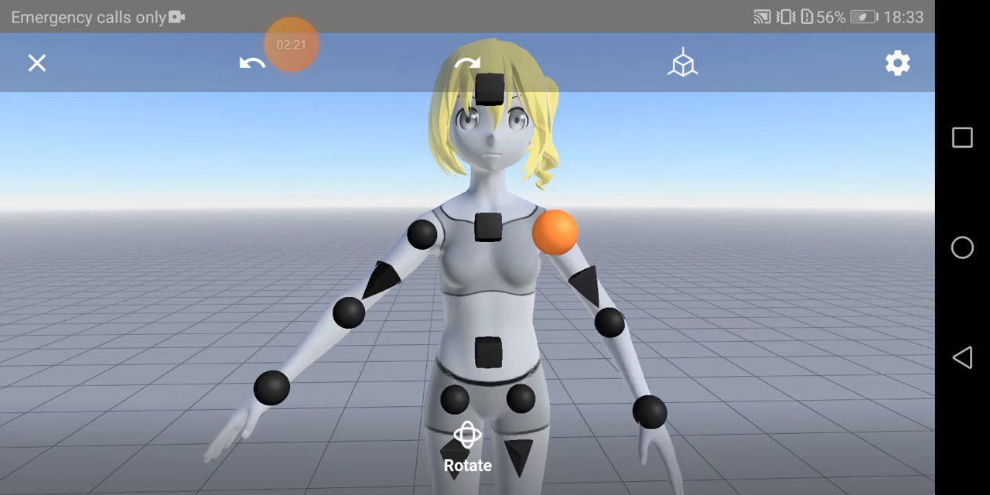
pyautogui.moveTo(553, 240); pyautogui.dragTo(611, 379)
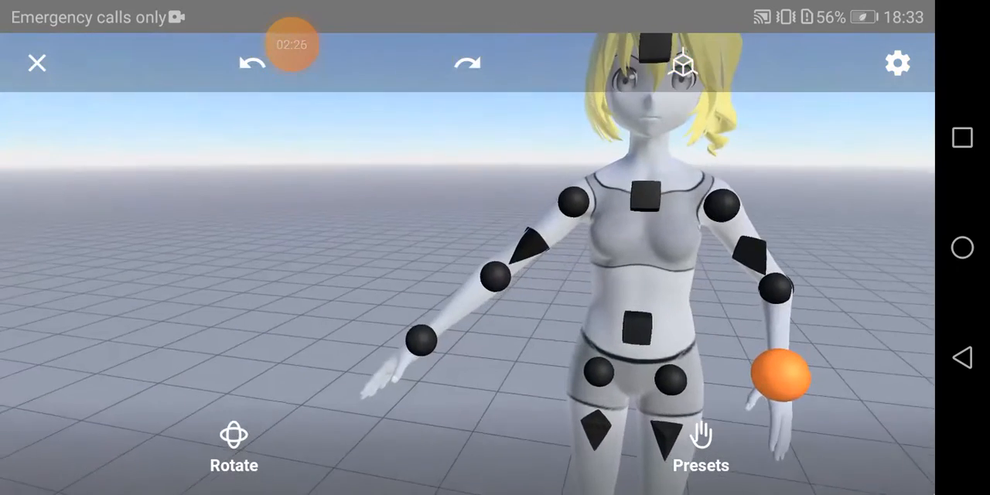
pyautogui.moveTo(785, 375); pyautogui.dragTo(503, 216)
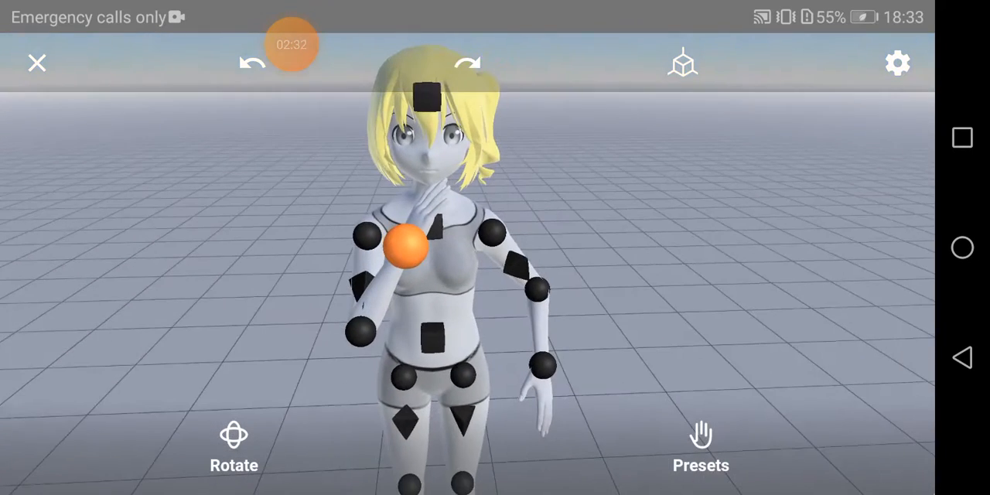
pyautogui.moveTo(409, 246); pyautogui.dragTo(301, 361)
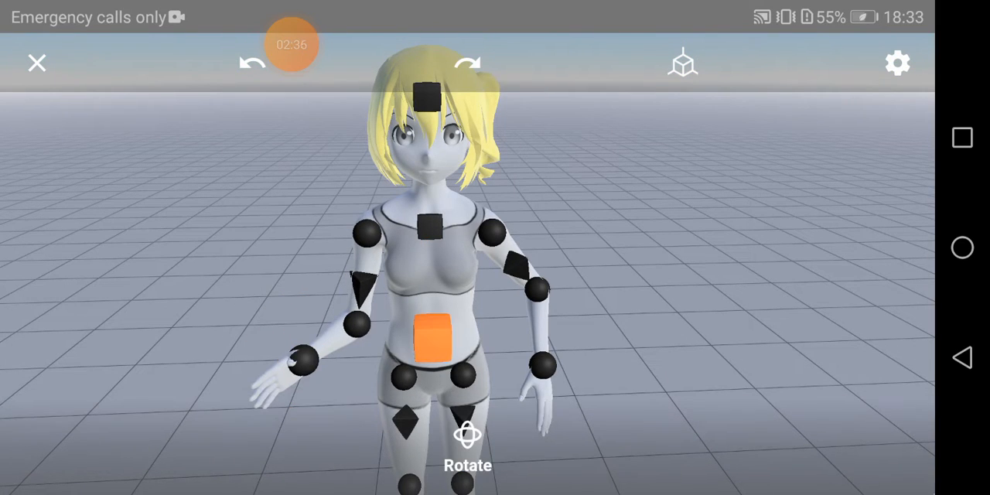
pyautogui.click(434, 224)
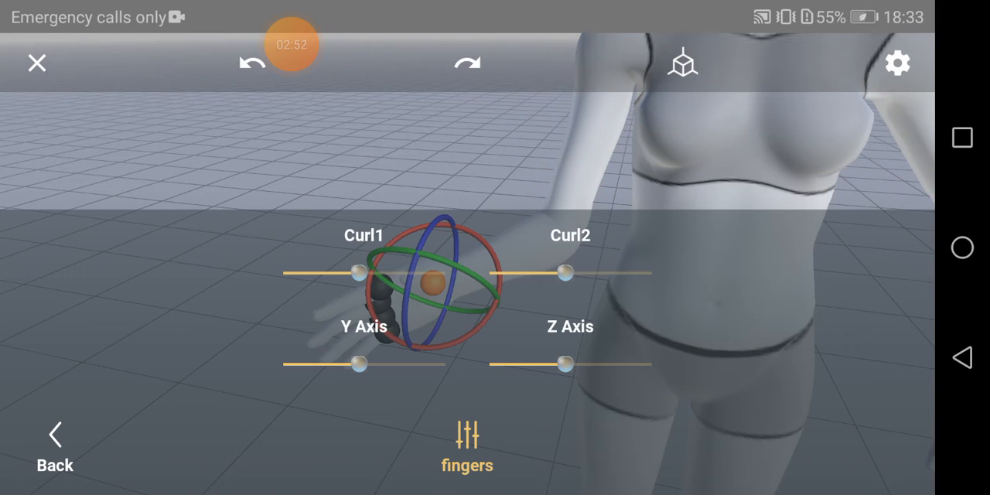
# - Reduce the hand's Curl1 finger slider and return to the figure's options
pyautogui.moveTo(359, 272); pyautogui.dragTo(283, 270)
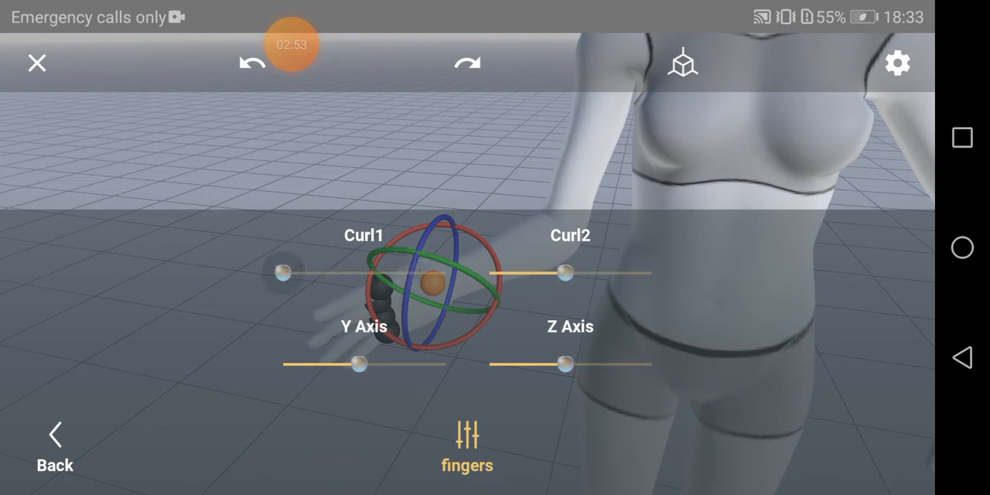
pyautogui.click(54, 444)
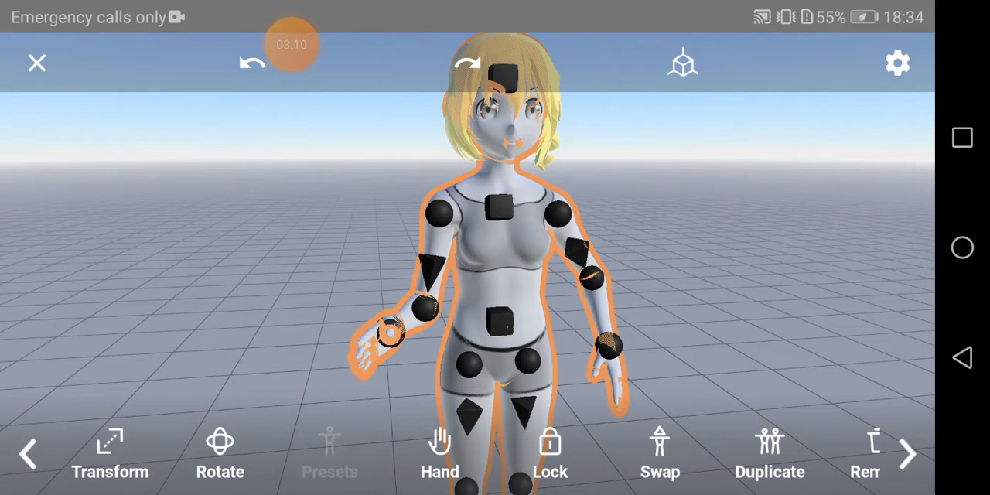
# - Browse the preset pose gallery and apply a pose with one arm raised overhead
pyautogui.click(329, 453)
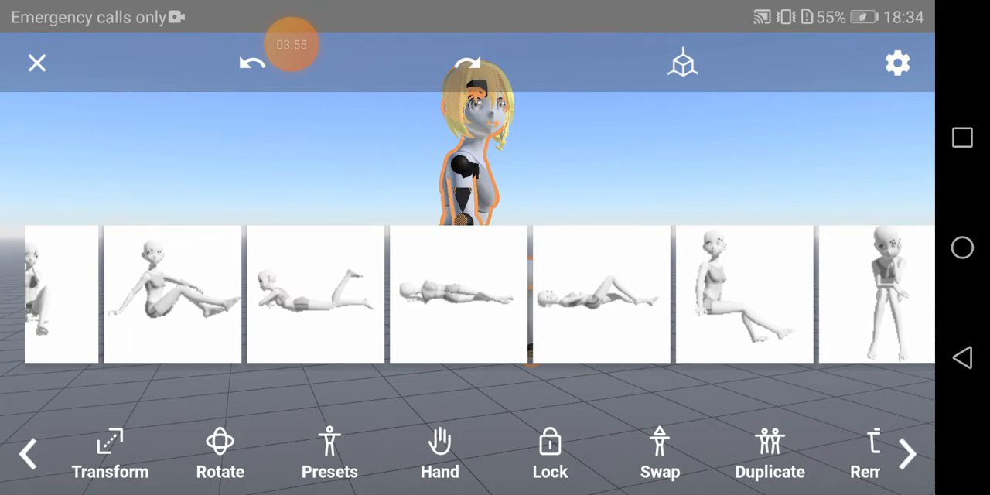
pyautogui.hscroll(-3)
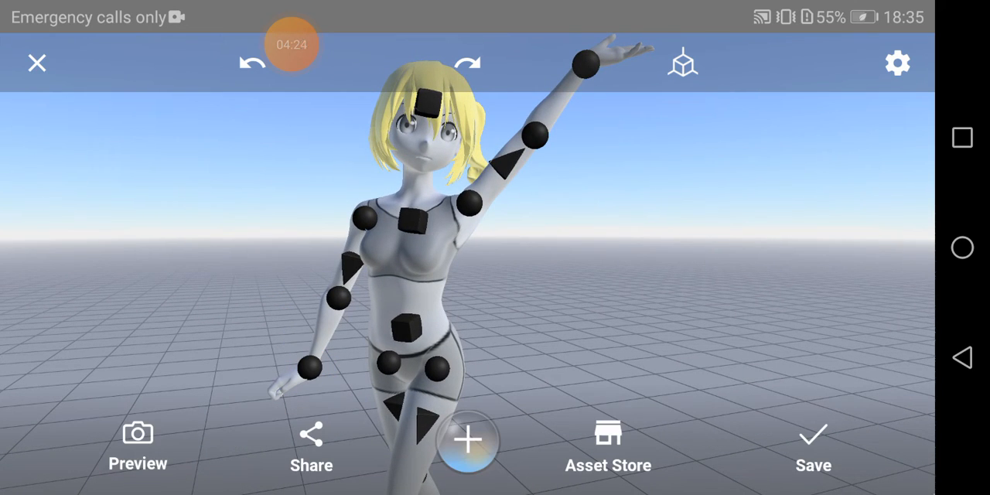
# - Select the whole figure and reopen the preset pose gallery, scrolling through the poses
pyautogui.click(468, 441)
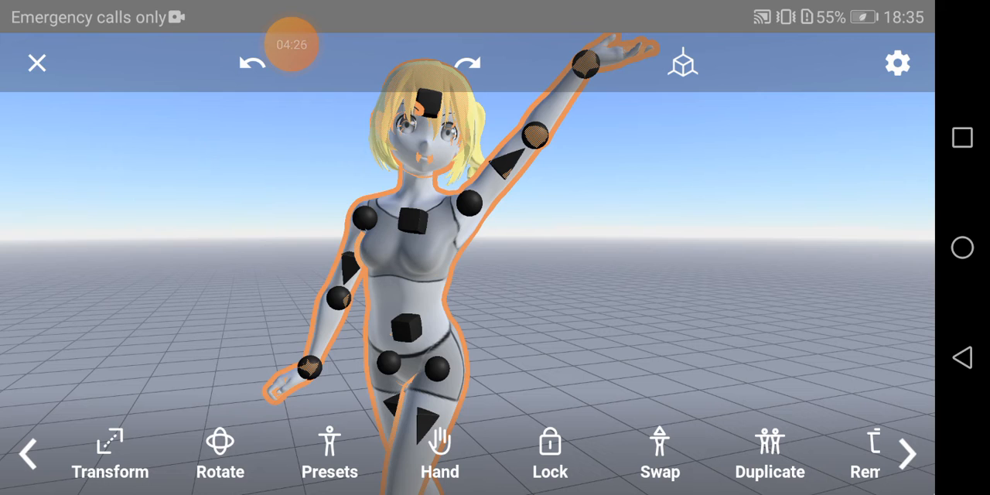
pyautogui.click(329, 453)
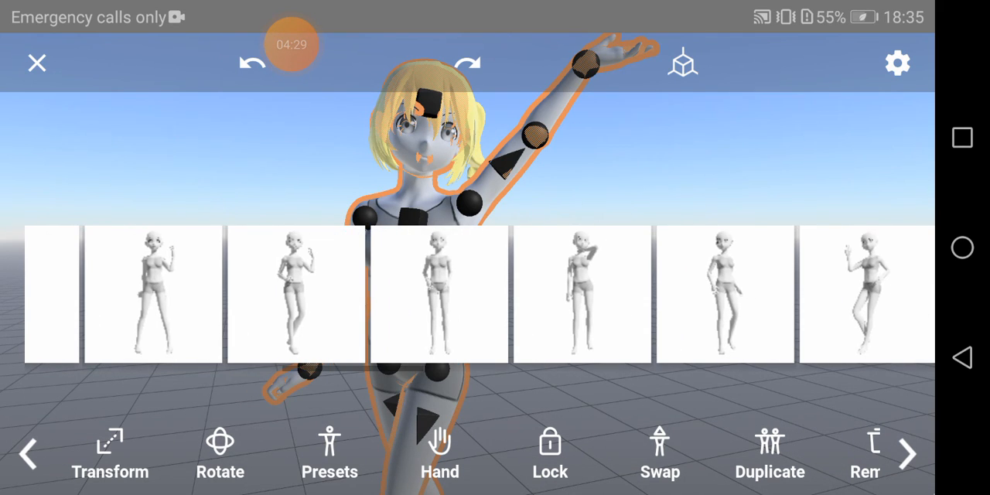
pyautogui.hscroll(-3)
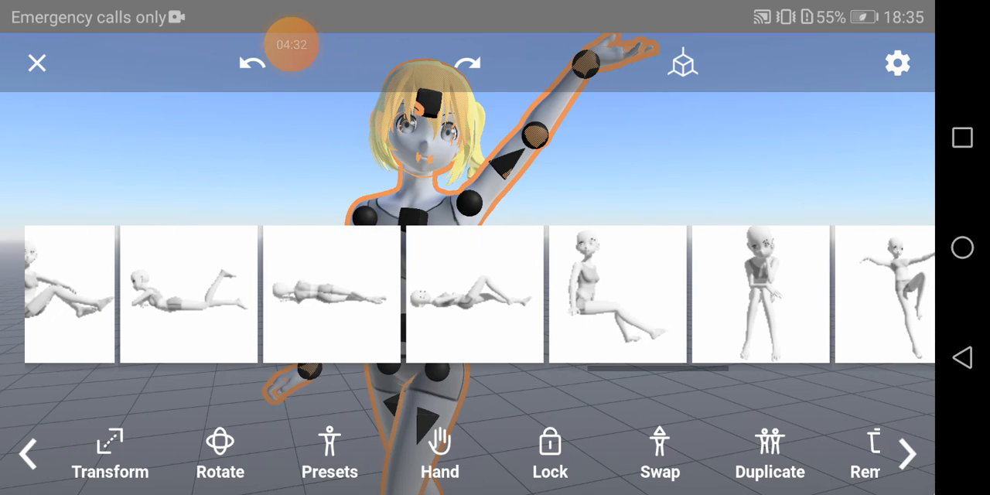
pyautogui.click(291, 44)
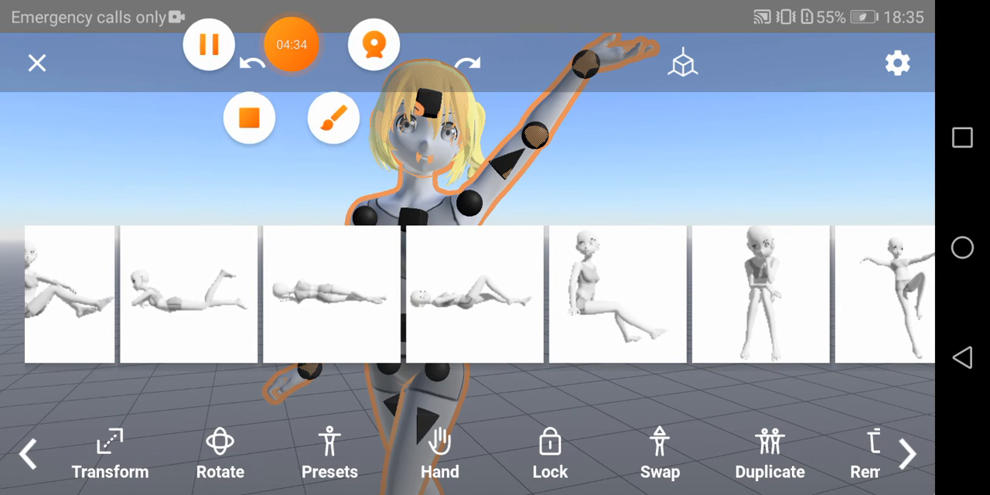